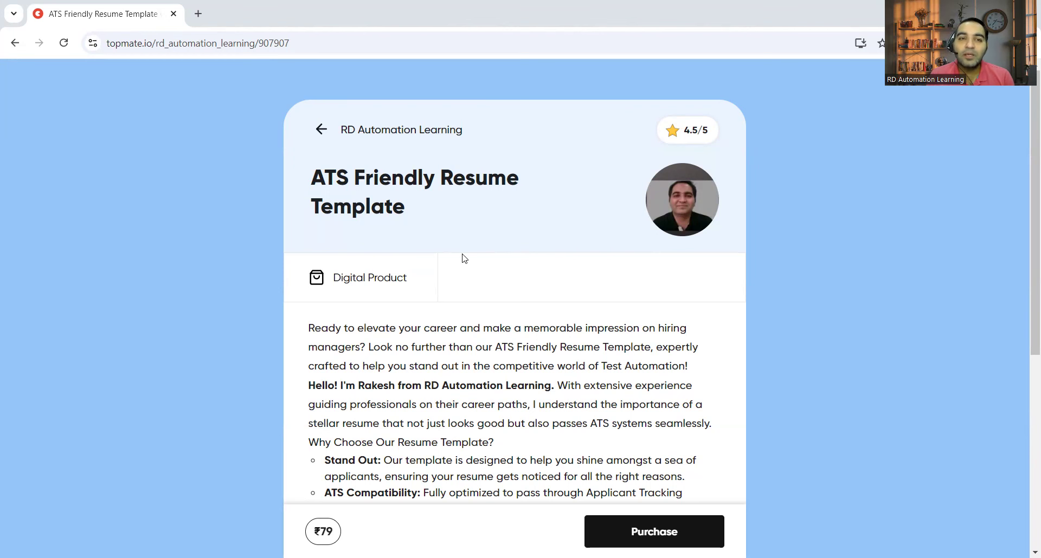
{"action": "scroll", "scroll_direction": "down", "scroll_amount": 3}
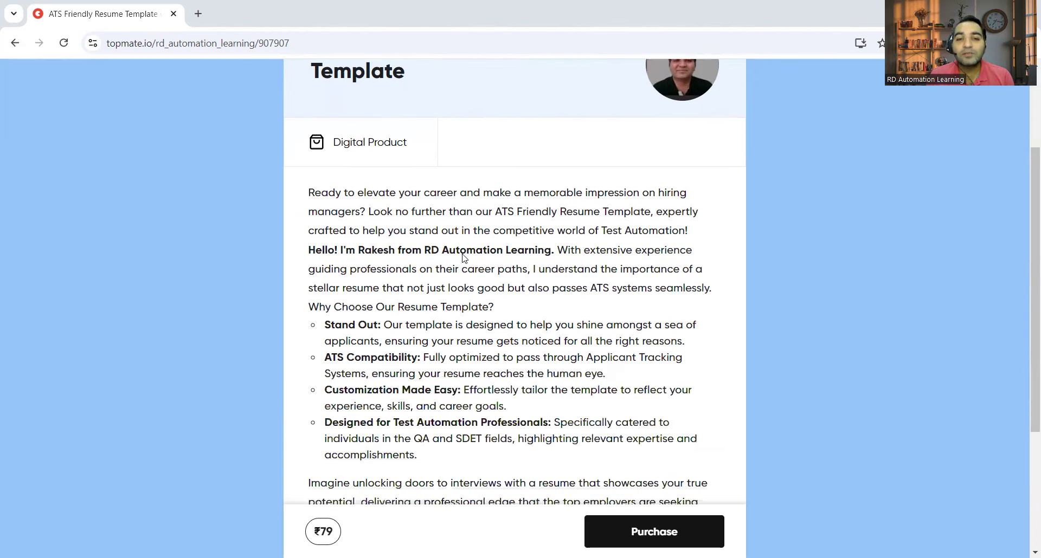
{"action": "scroll", "scroll_direction": "down", "scroll_amount": 3}
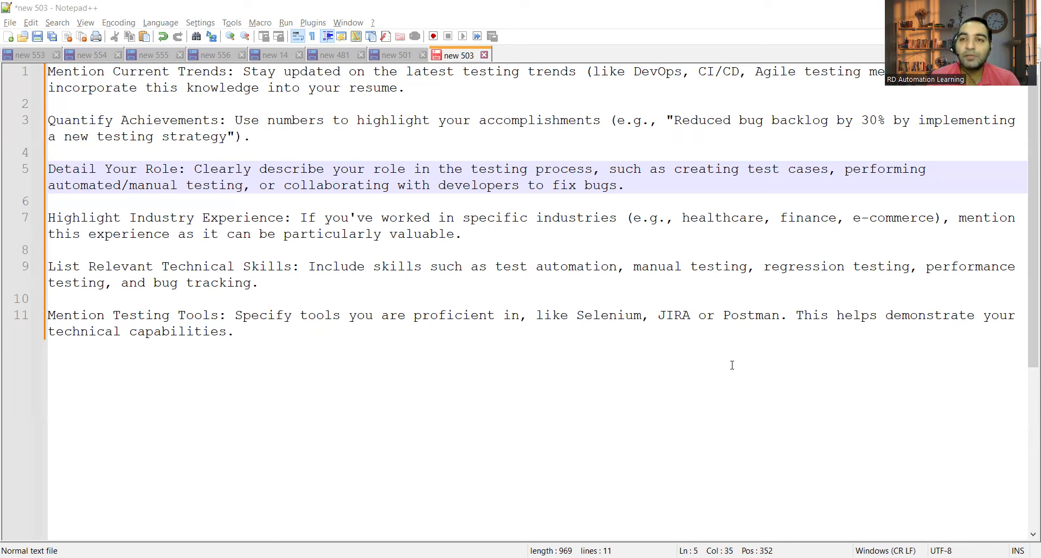
{"action": "mouse_move", "coordinate": [891, 195]}
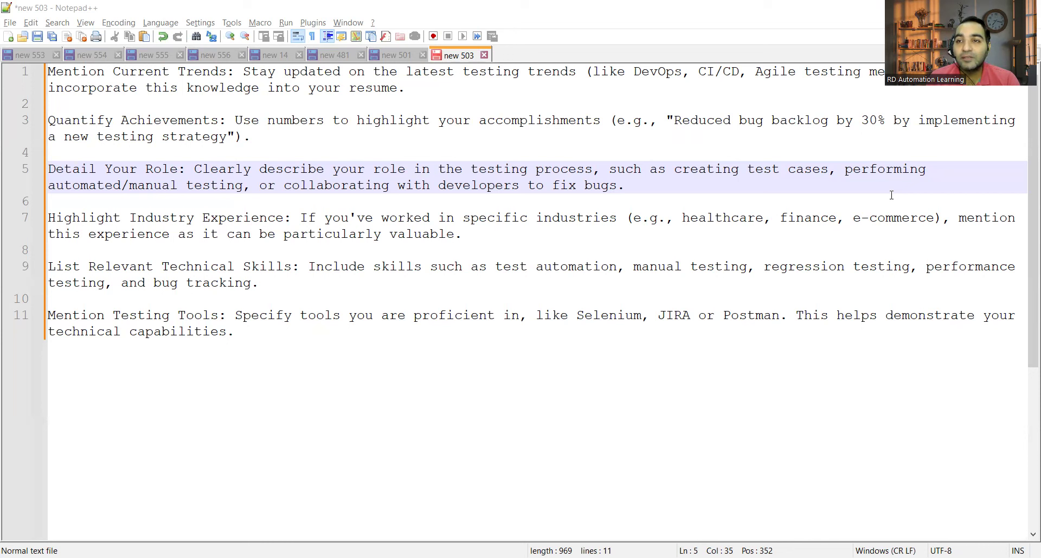
{"action": "mouse_move", "coordinate": [920, 192]}
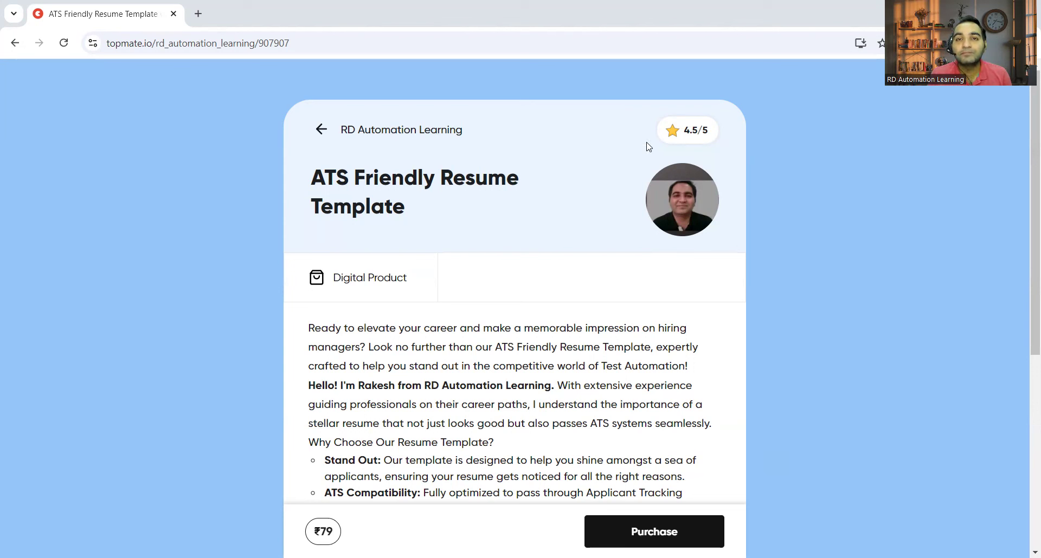
{"action": "mouse_move", "coordinate": [617, 66]}
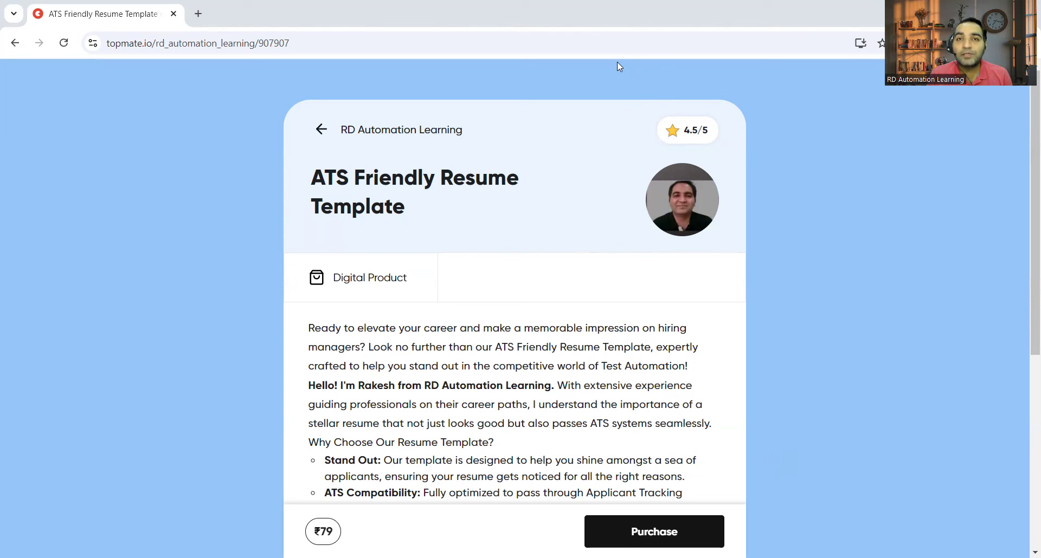